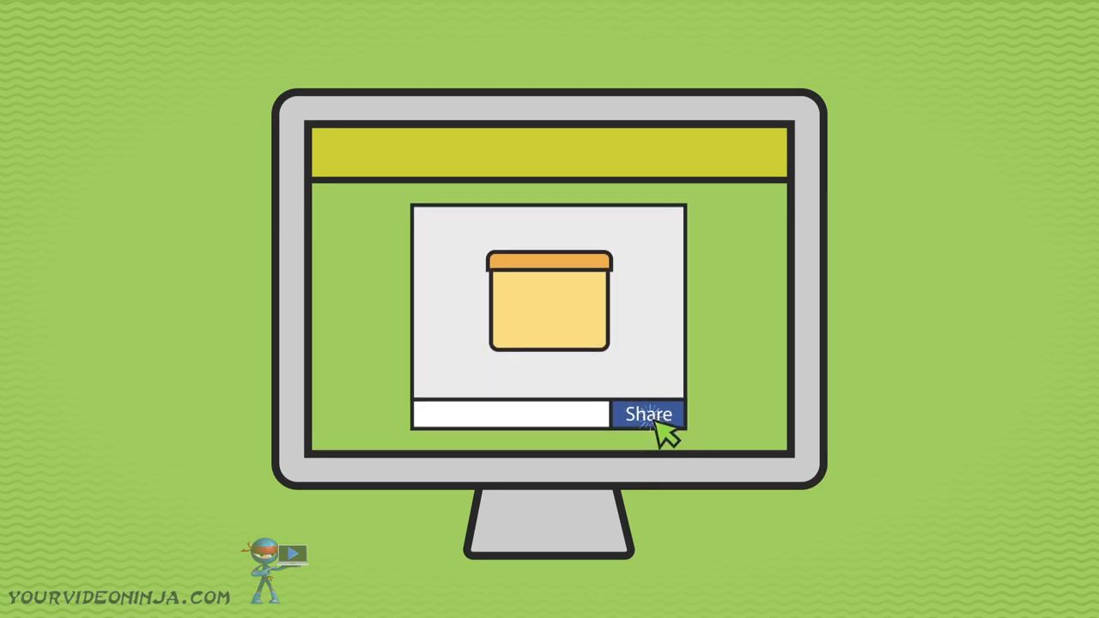
left_click(649, 414)
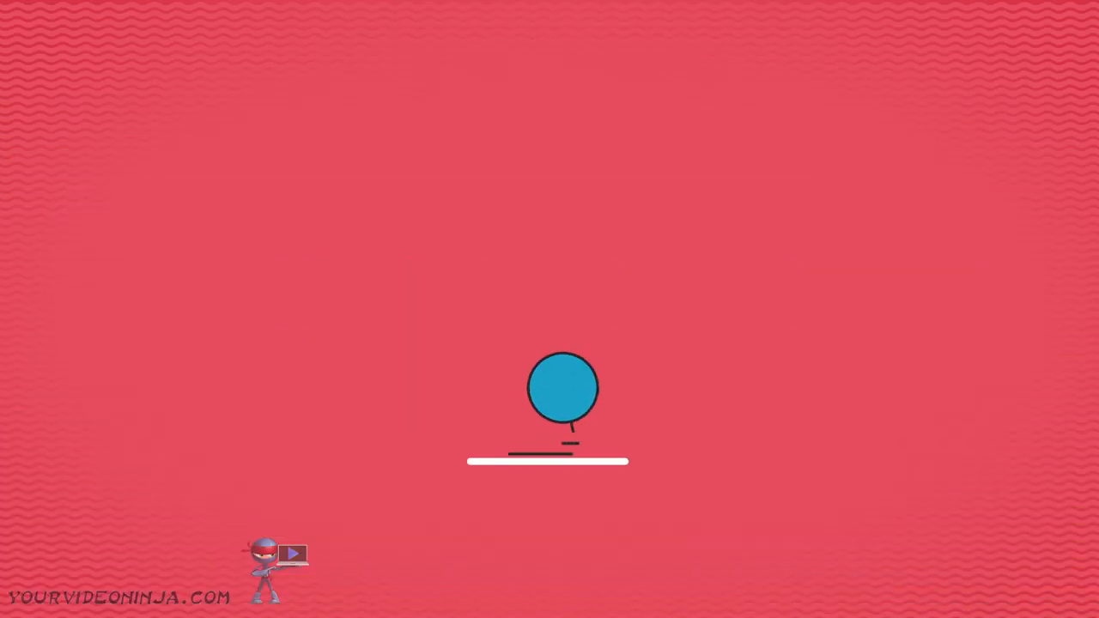